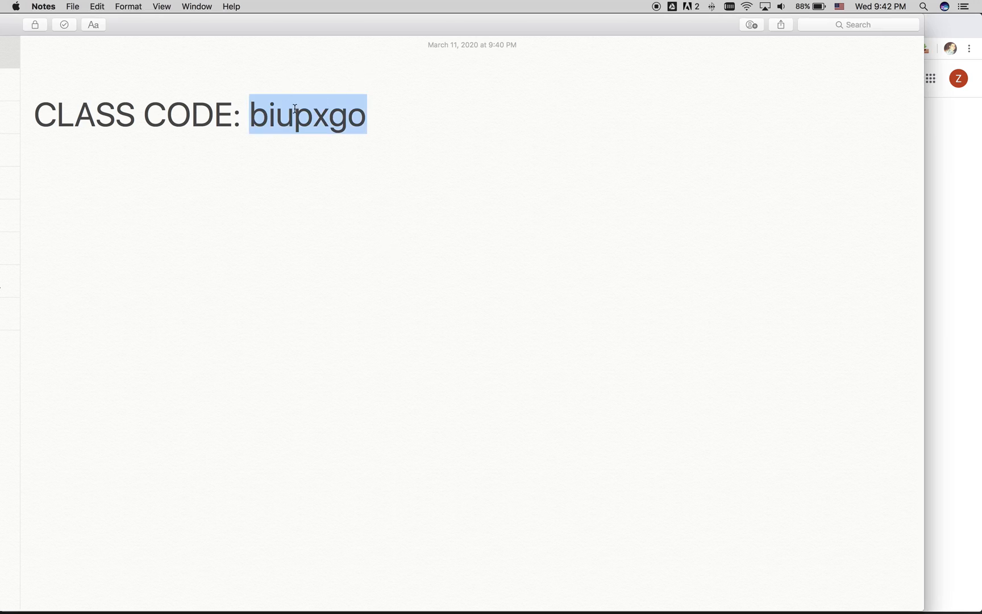
# Step: Add classroom.google.com as a linked line under the class code and begin the next line with "2"
pyautogui.click(375, 200)
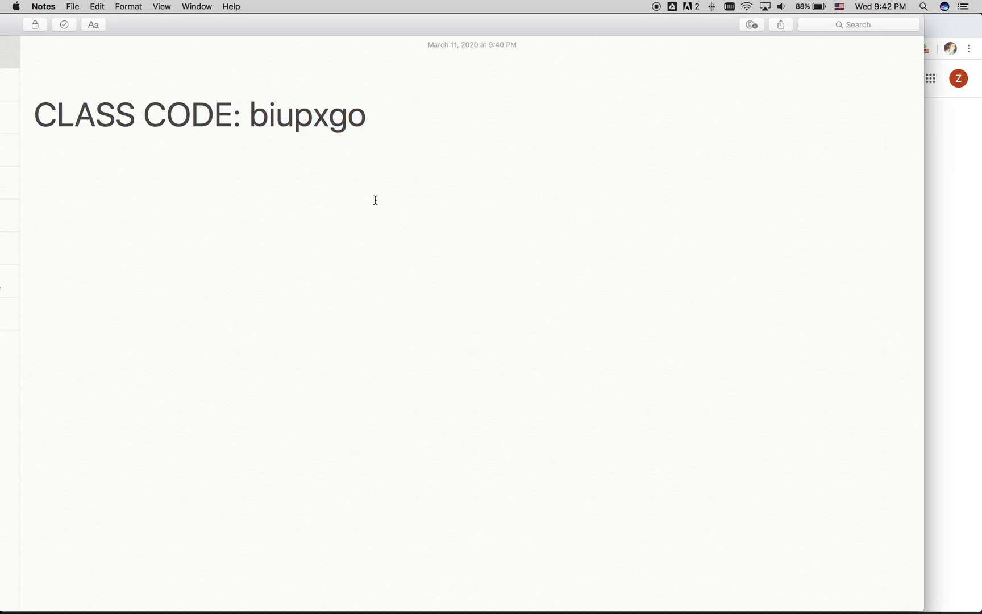
pyautogui.write('classroom')
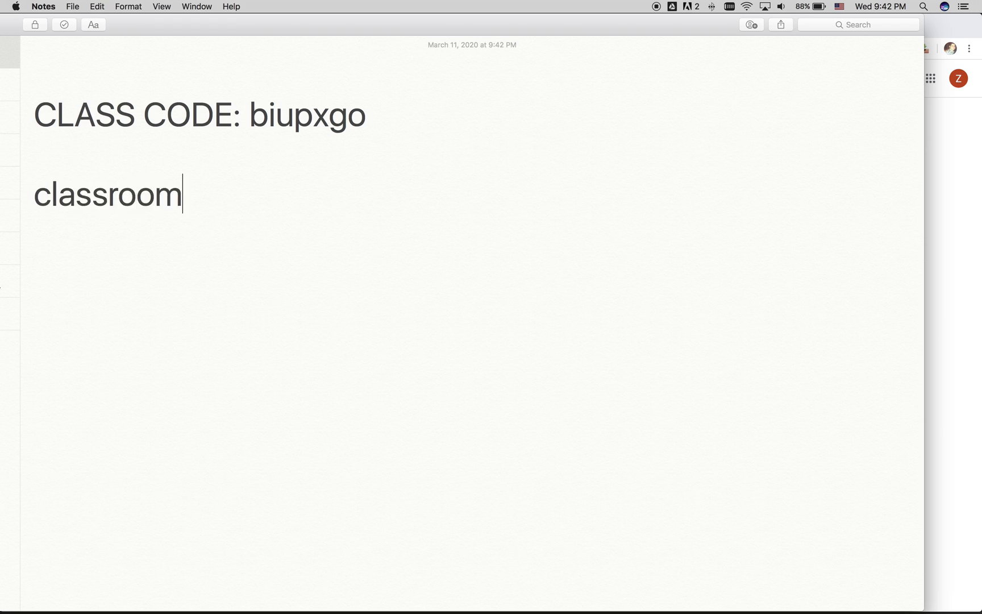
pyautogui.write('.google.com')
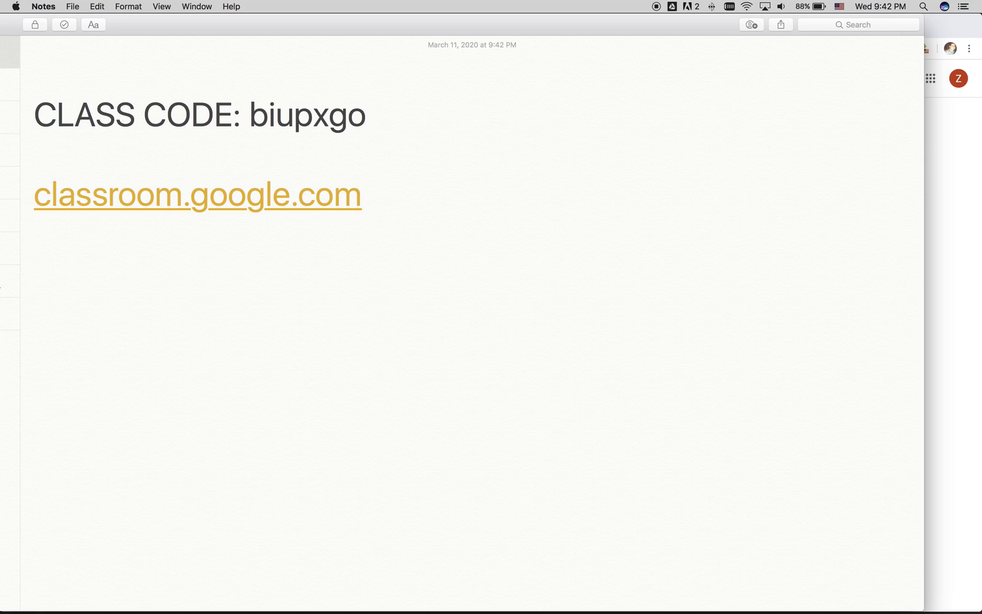
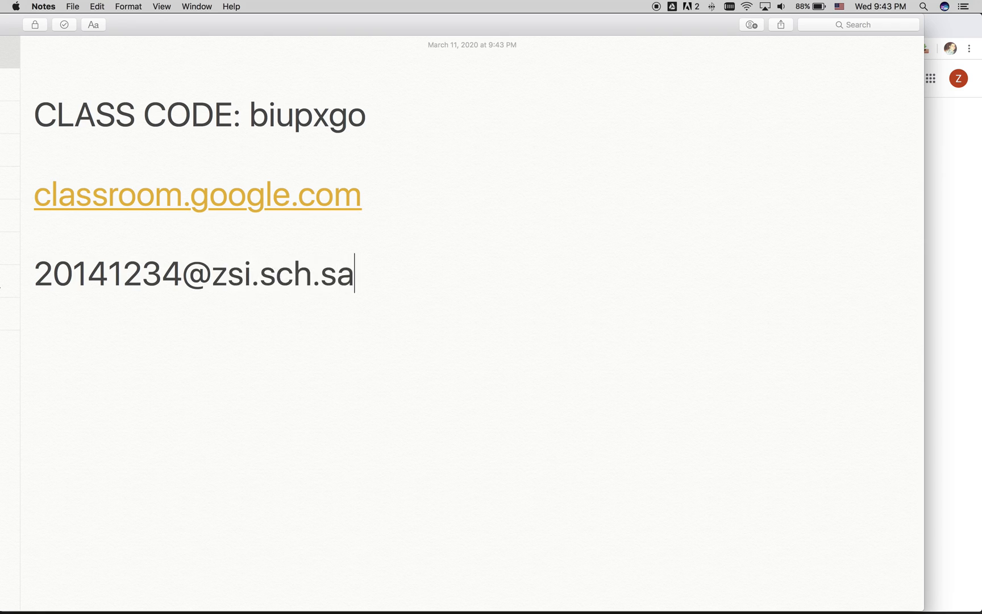
pyautogui.press('Return')
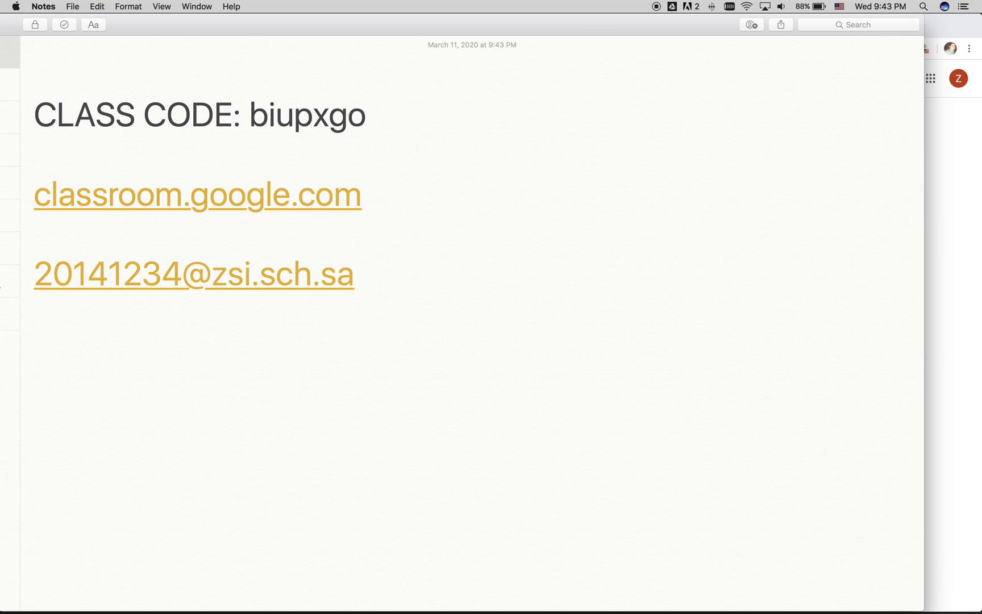
pyautogui.write('20')
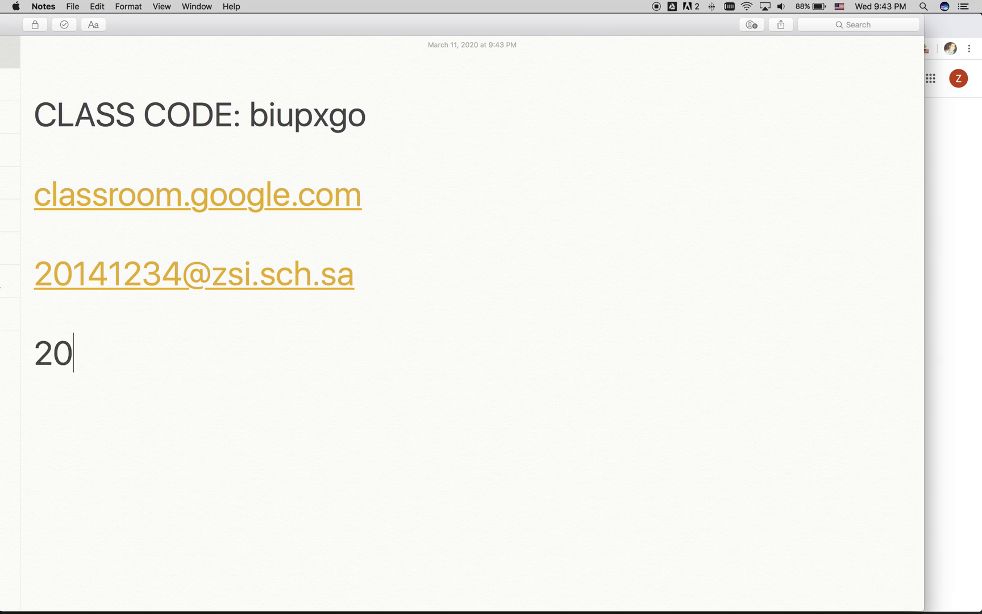